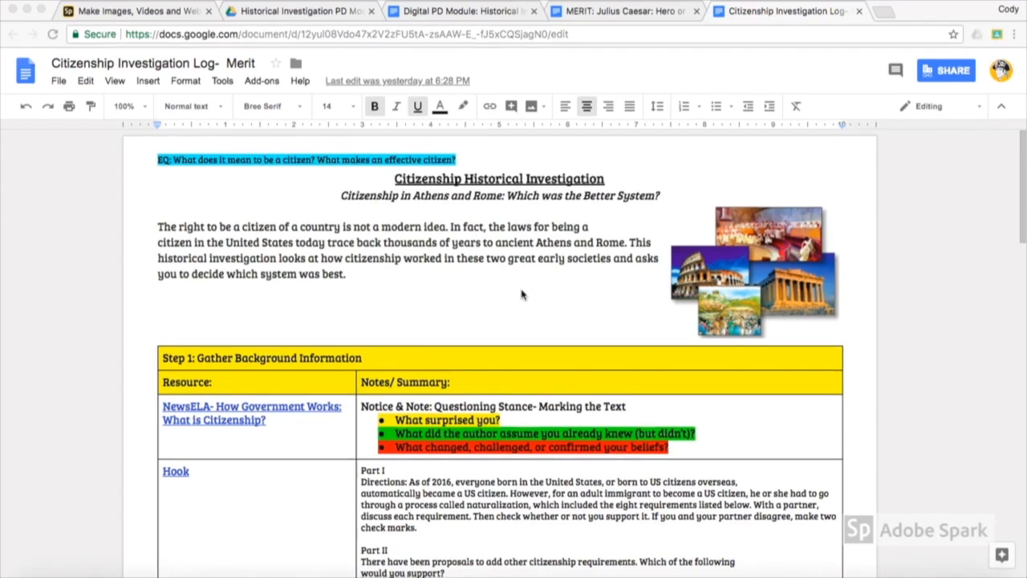
Step: Open the Document C: Citizenship in the Roman Republic source from the log's document links
scroll(down, 3)
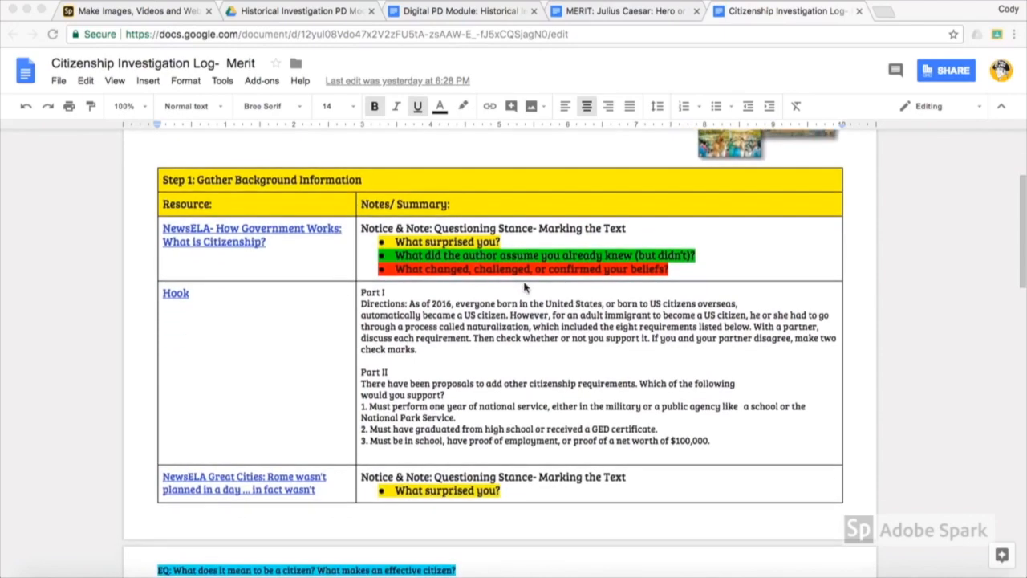
scroll(down, 3)
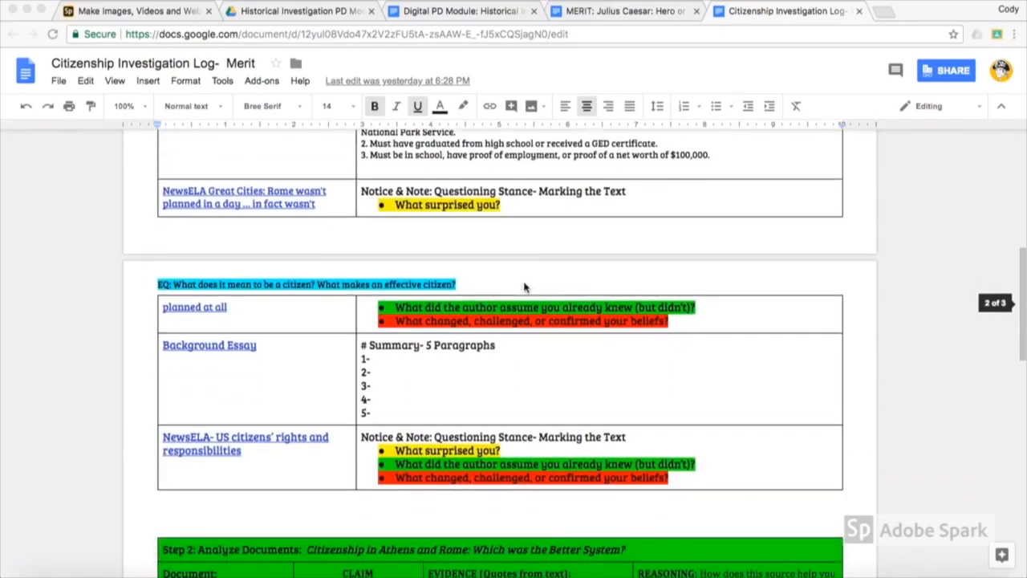
scroll(down, 3)
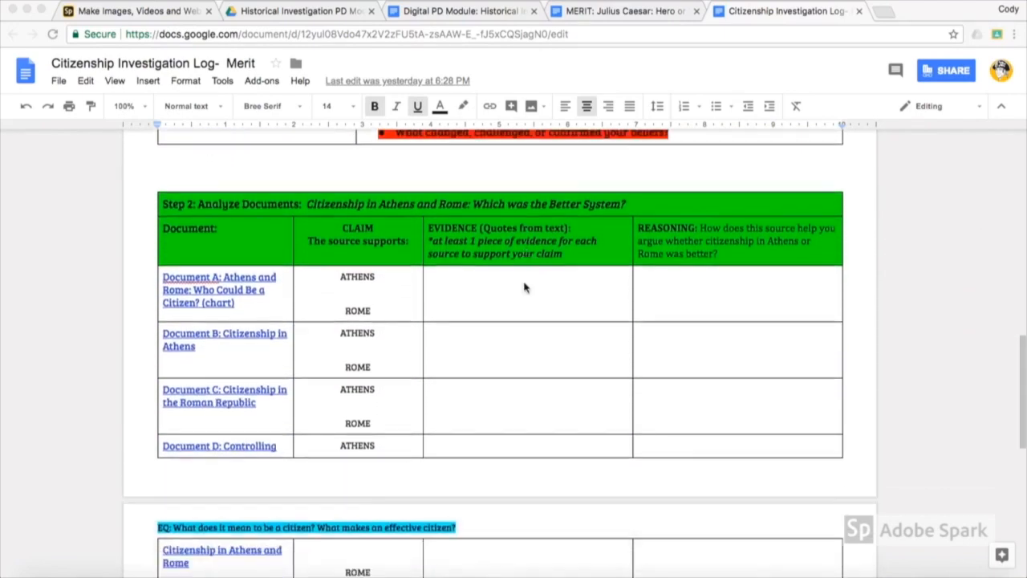
scroll(down, 3)
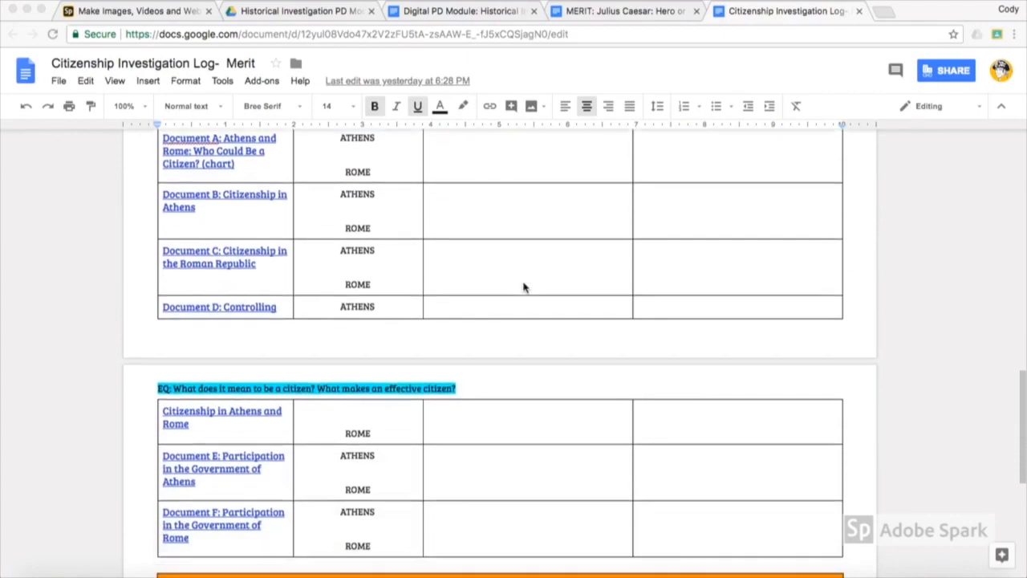
scroll(down, 3)
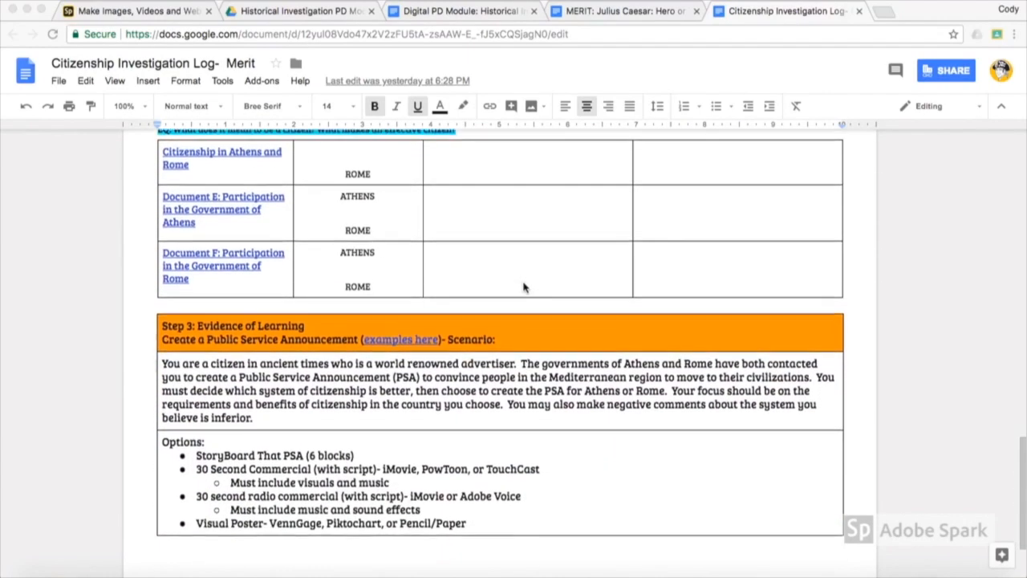
scroll(down, 3)
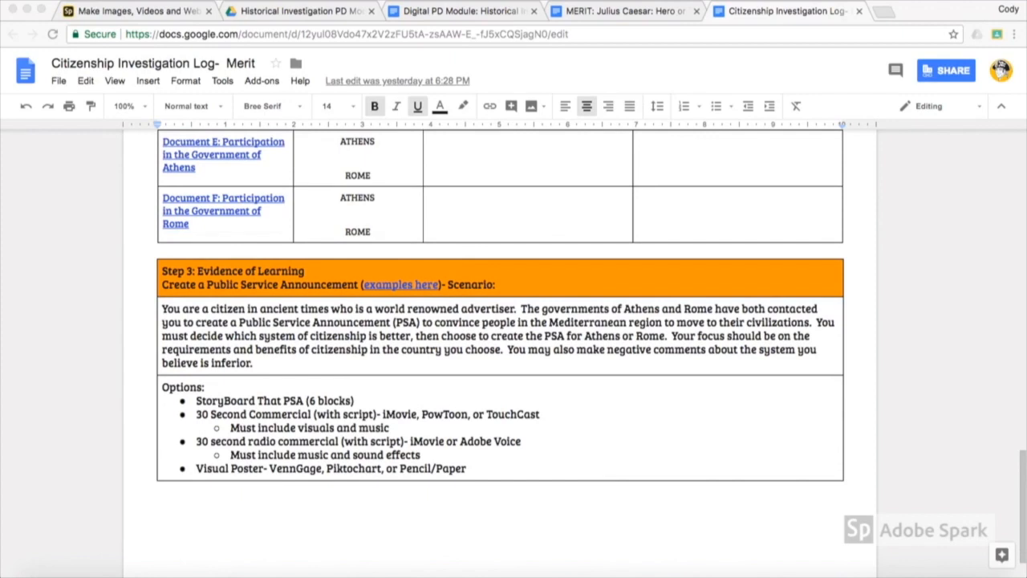
scroll(up, 3)
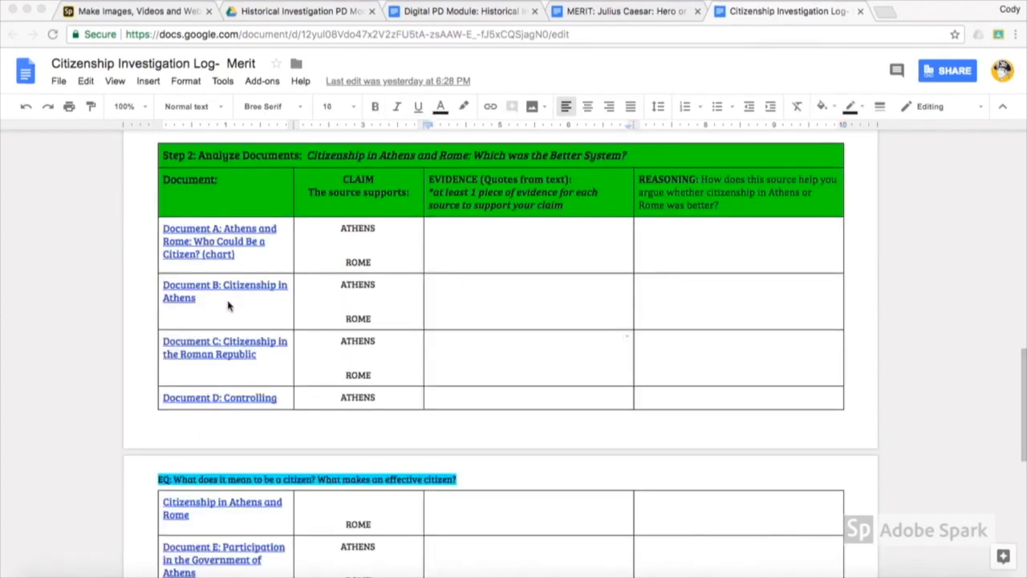
mouse_move(237, 346)
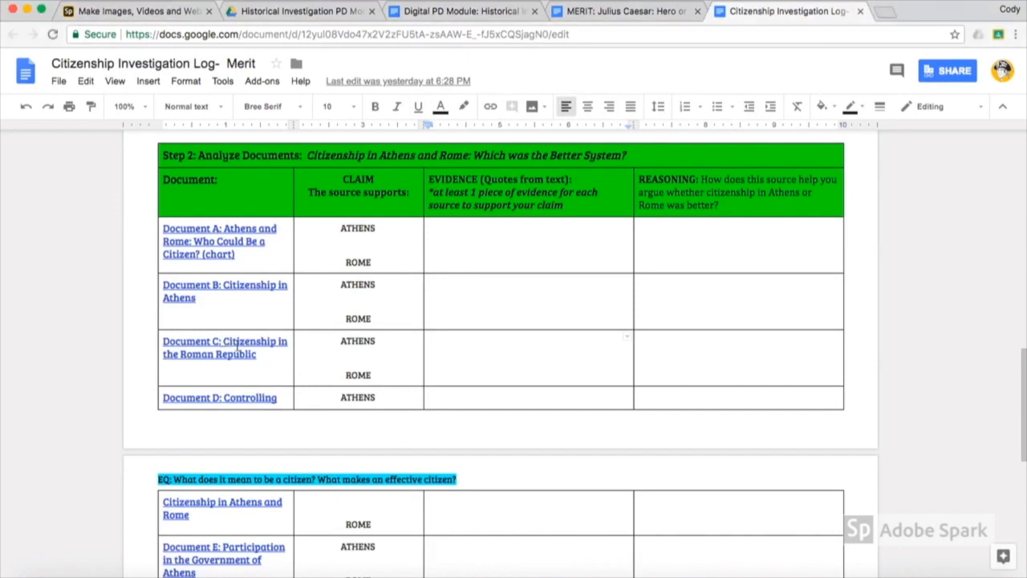
click(225, 346)
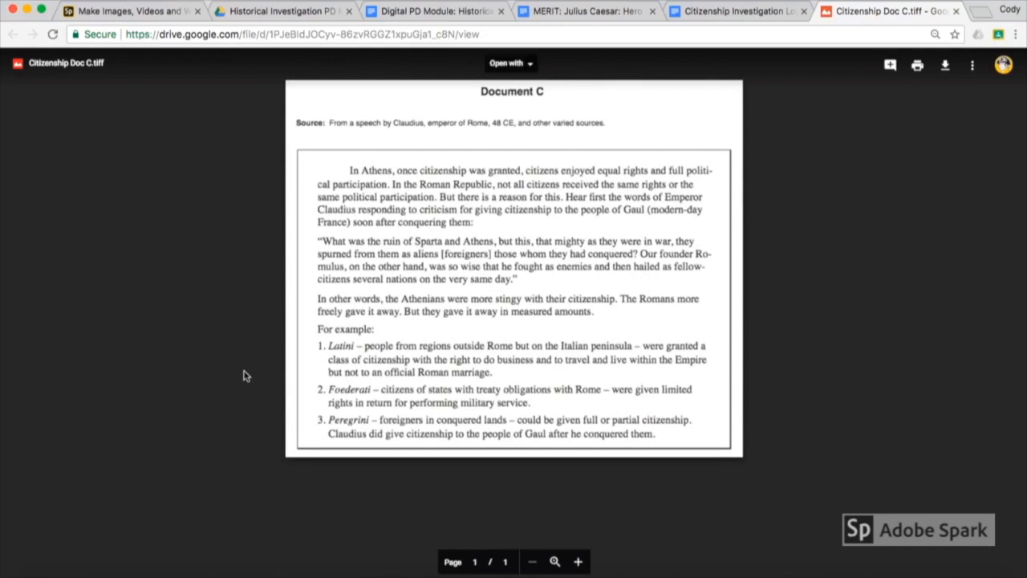
Step: Switch to the MERIT- Crusades Investigation document tab
click(459, 11)
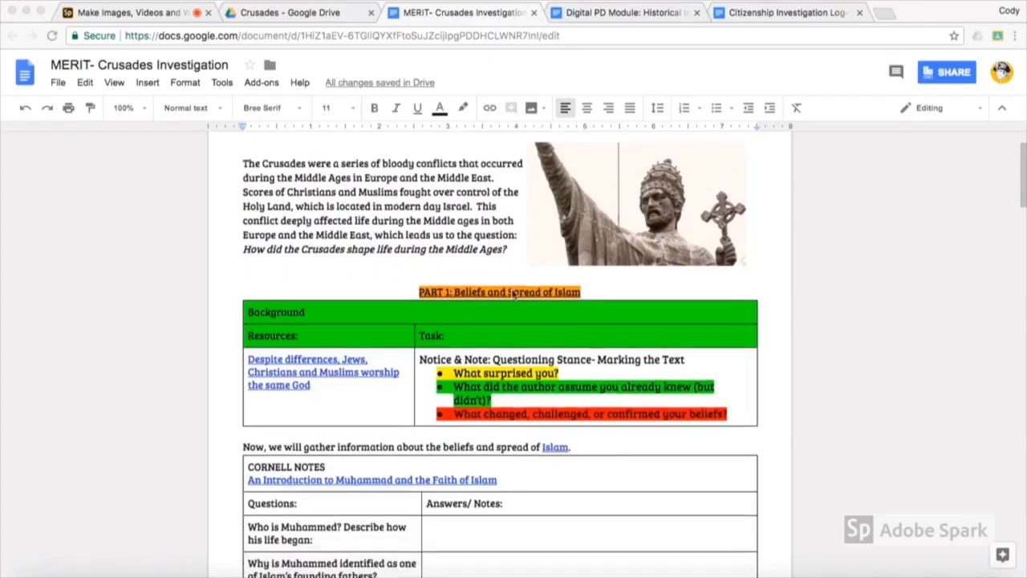
Step: Scroll the Crusades log down through the Islam section to the Saladin and Richard the Lionheart primary source rows
scroll(down, 3)
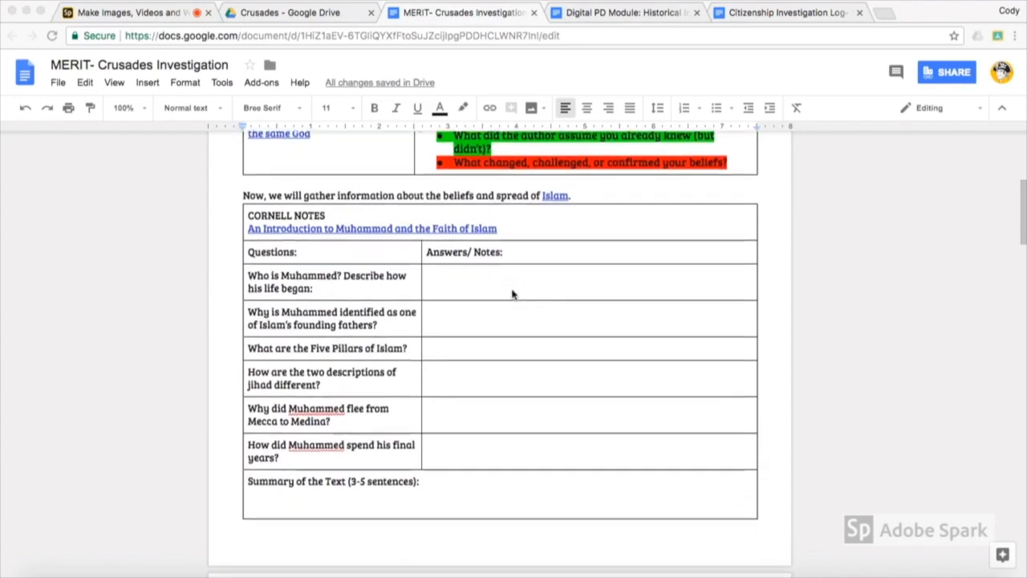
scroll(down, 3)
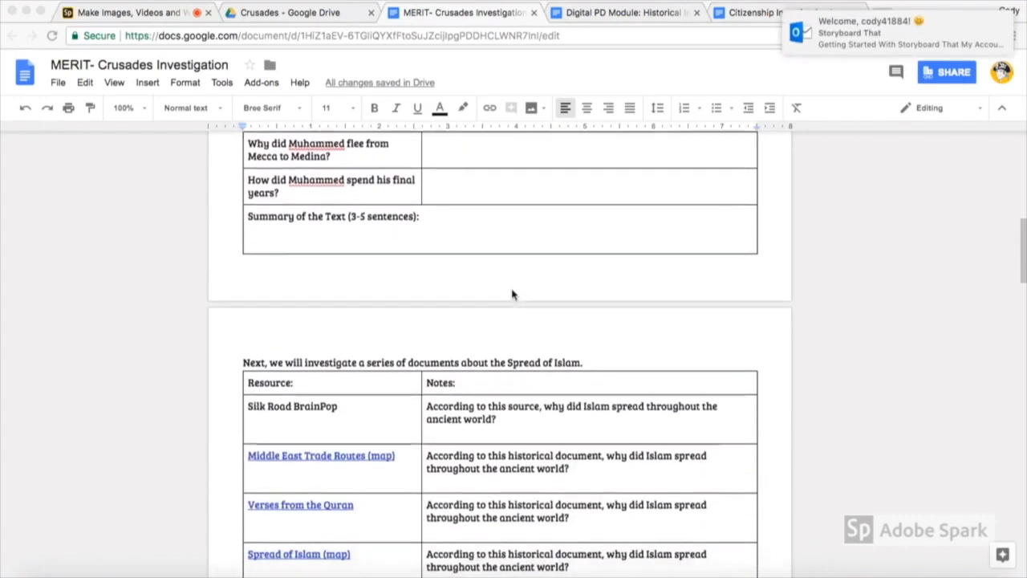
scroll(down, 3)
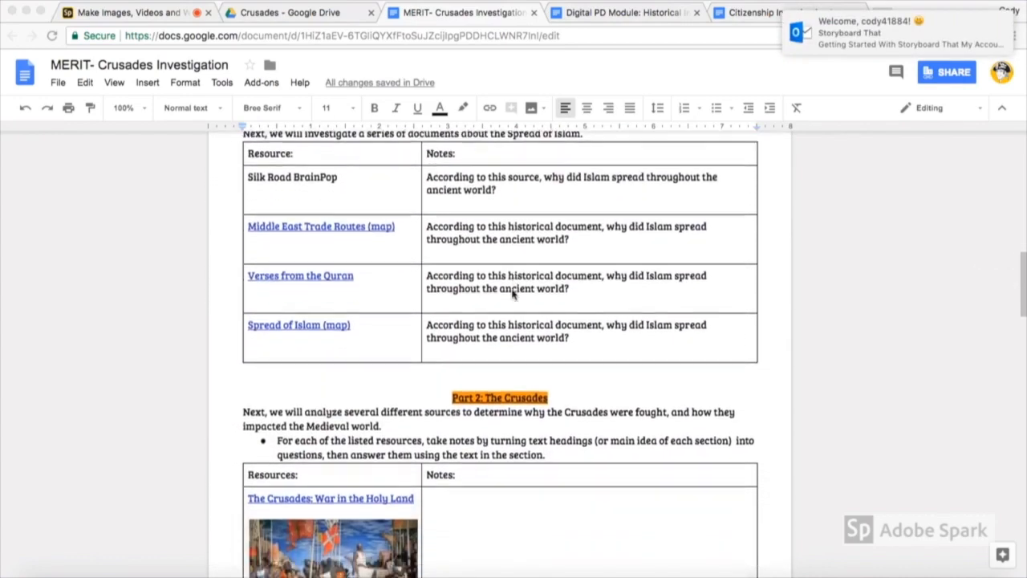
scroll(down, 3)
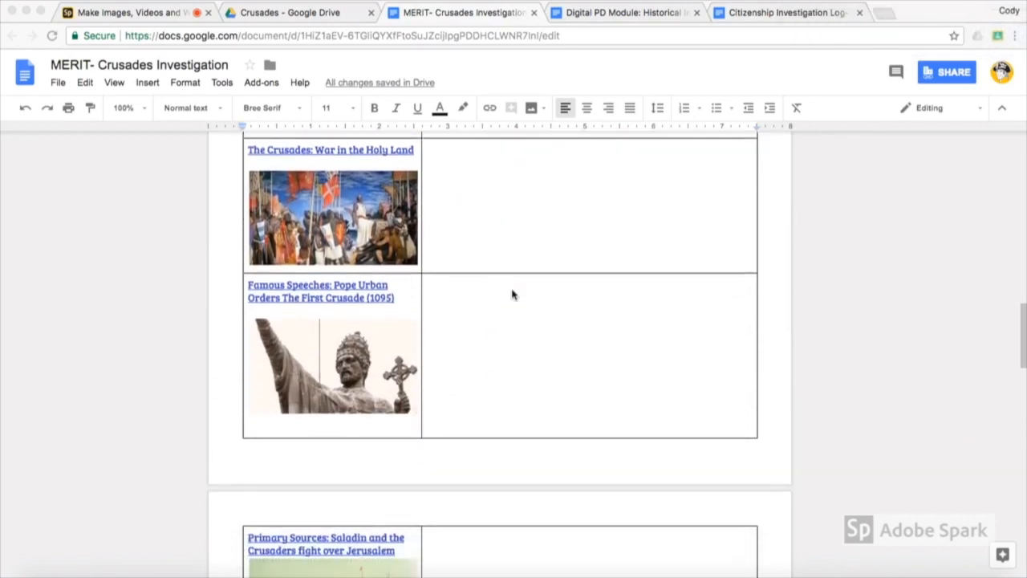
scroll(down, 3)
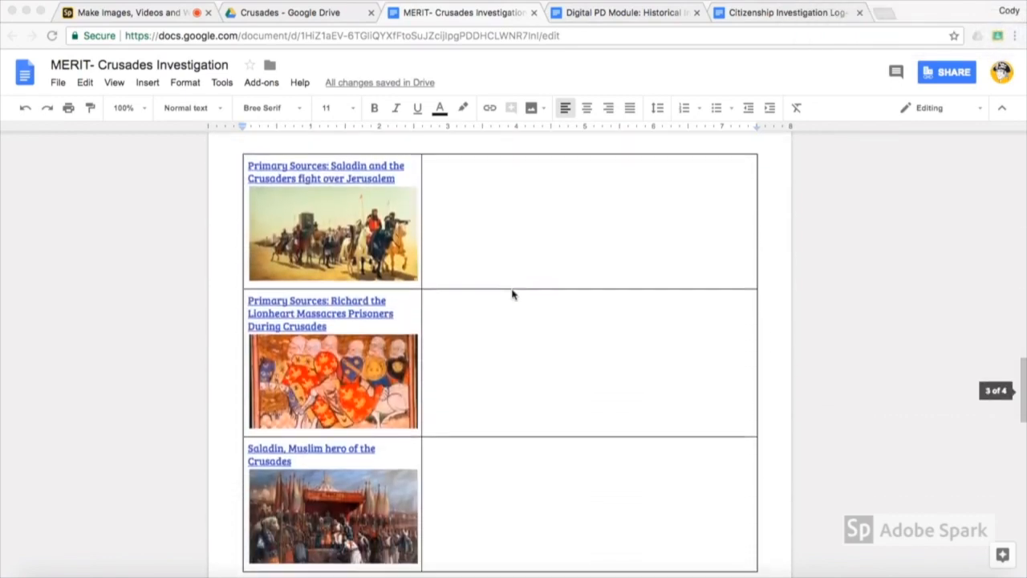
scroll(up, 3)
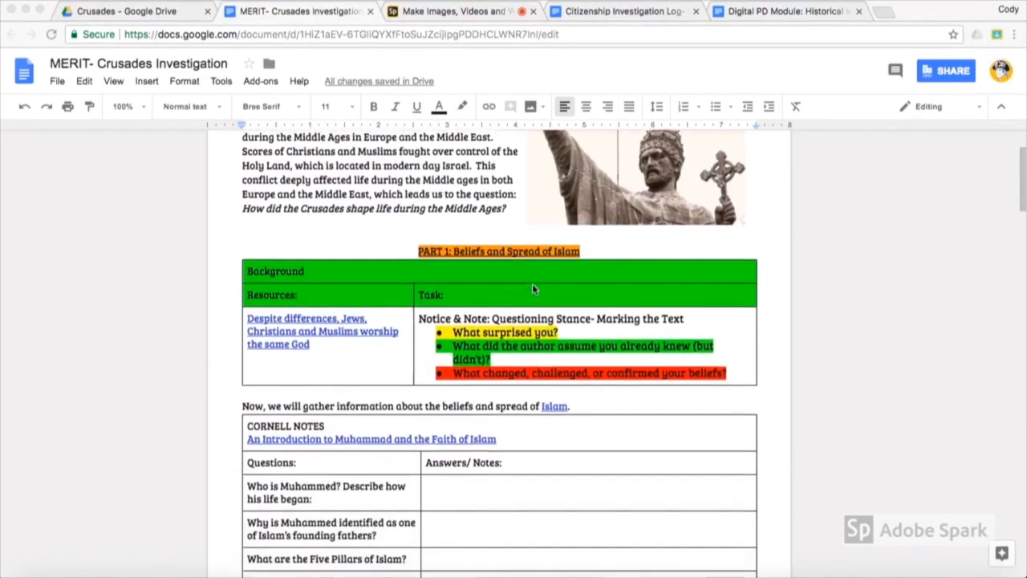
scroll(down, 3)
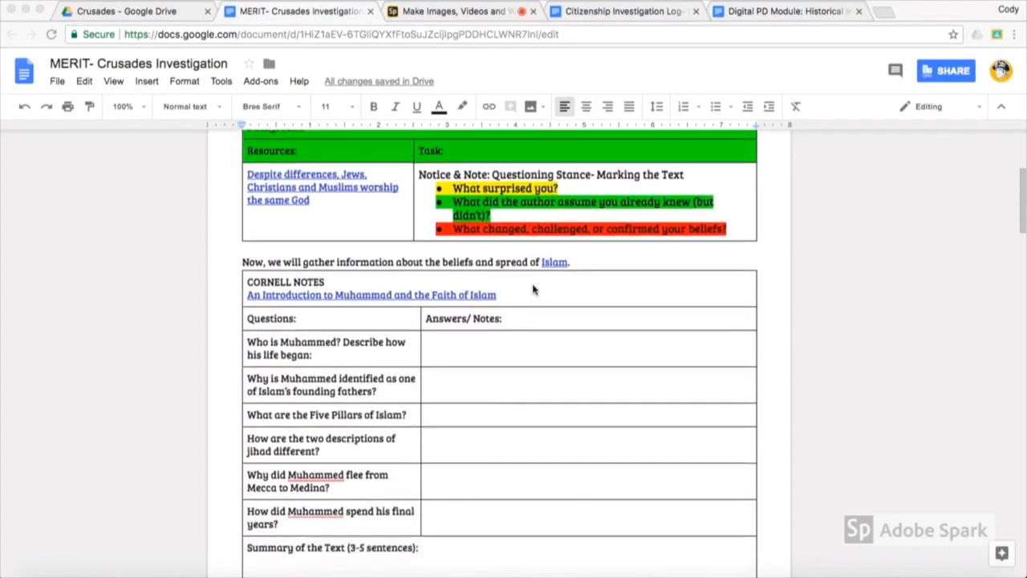
scroll(down, 3)
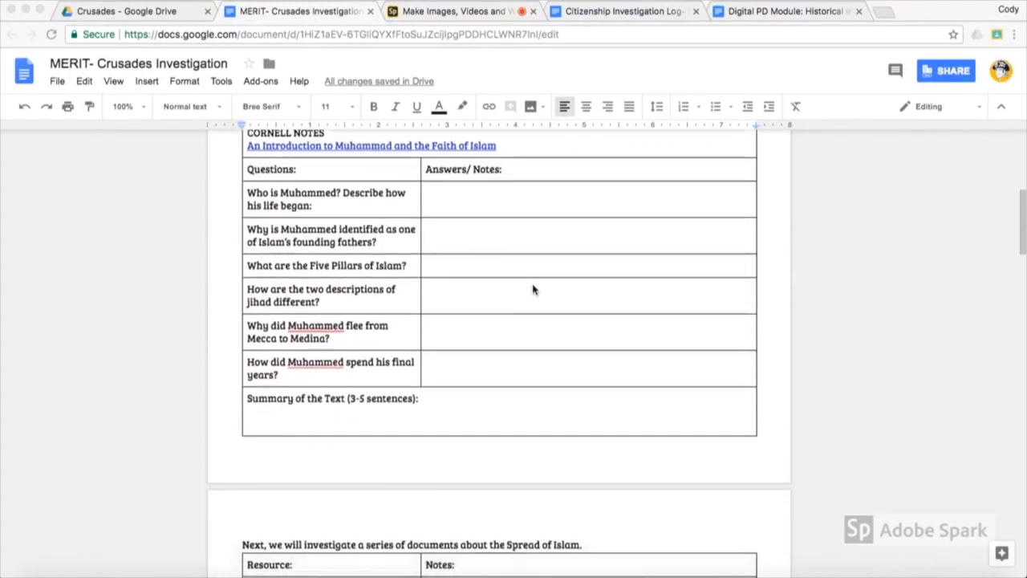
scroll(down, 3)
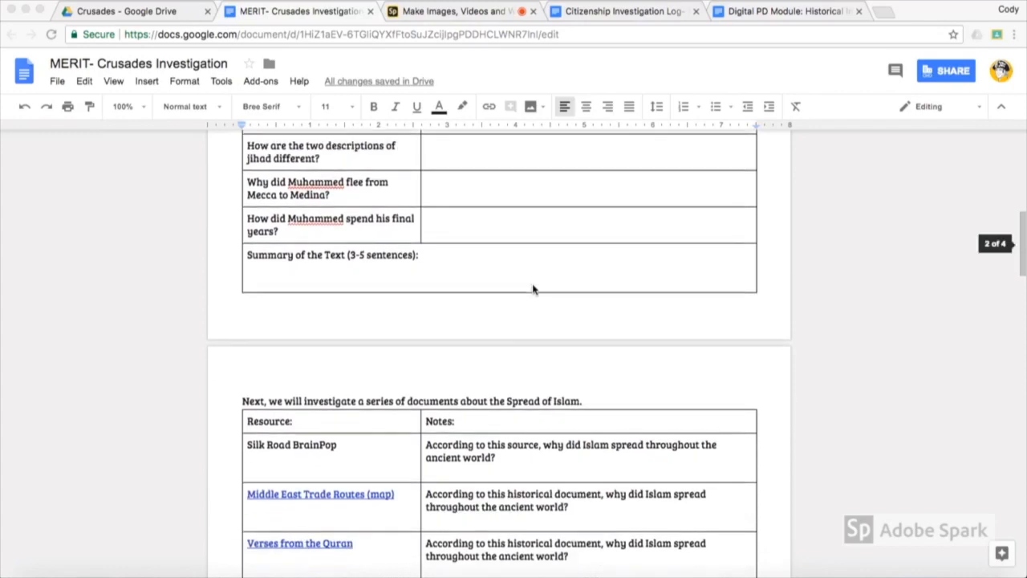
scroll(down, 3)
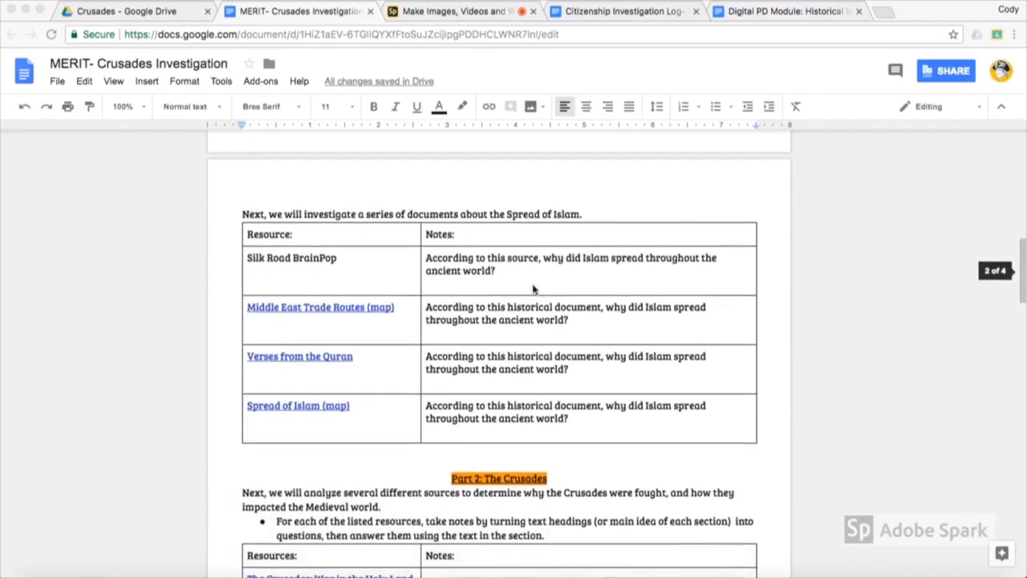
scroll(down, 3)
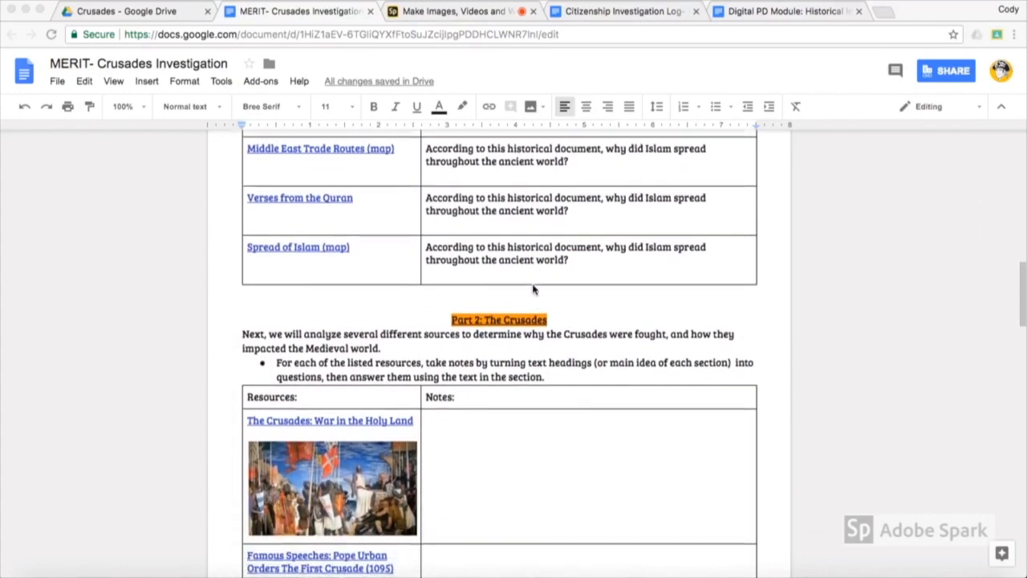
scroll(down, 3)
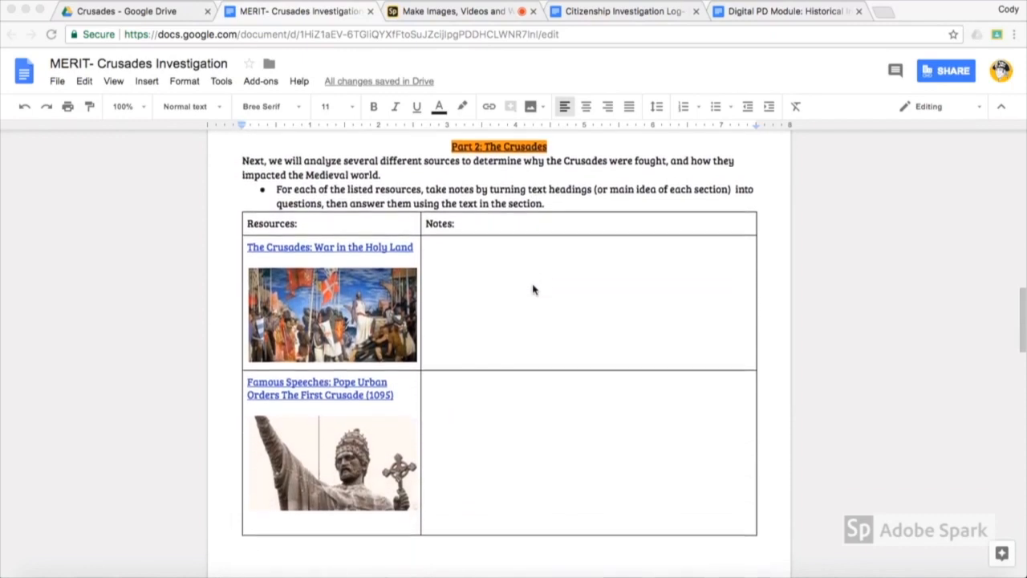
scroll(down, 3)
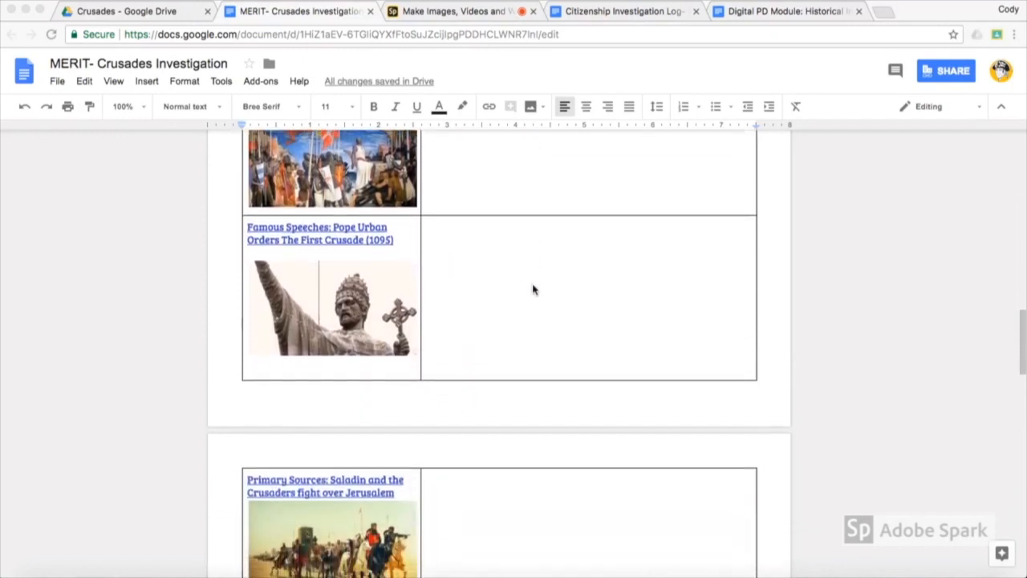
scroll(down, 3)
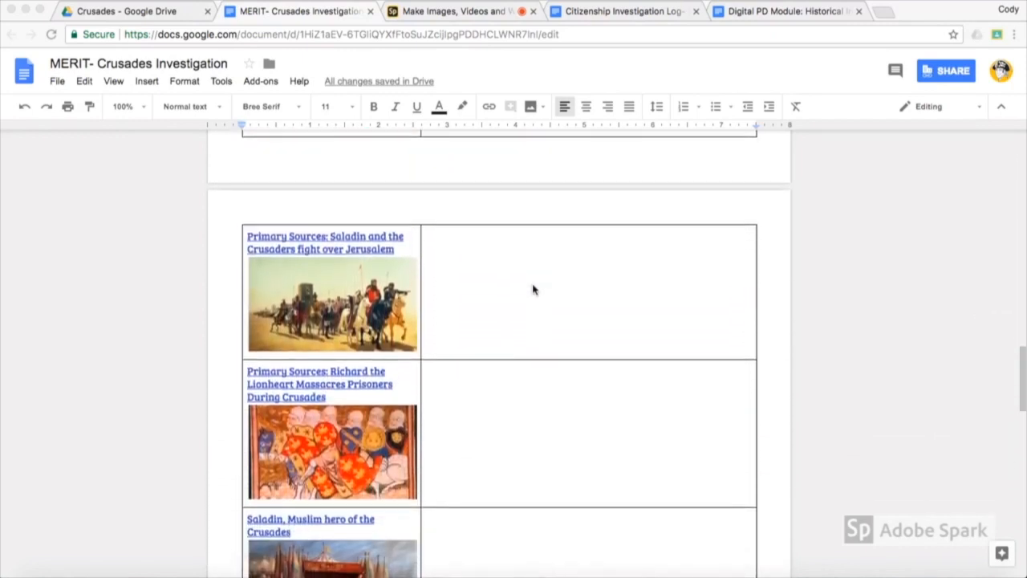
scroll(down, 3)
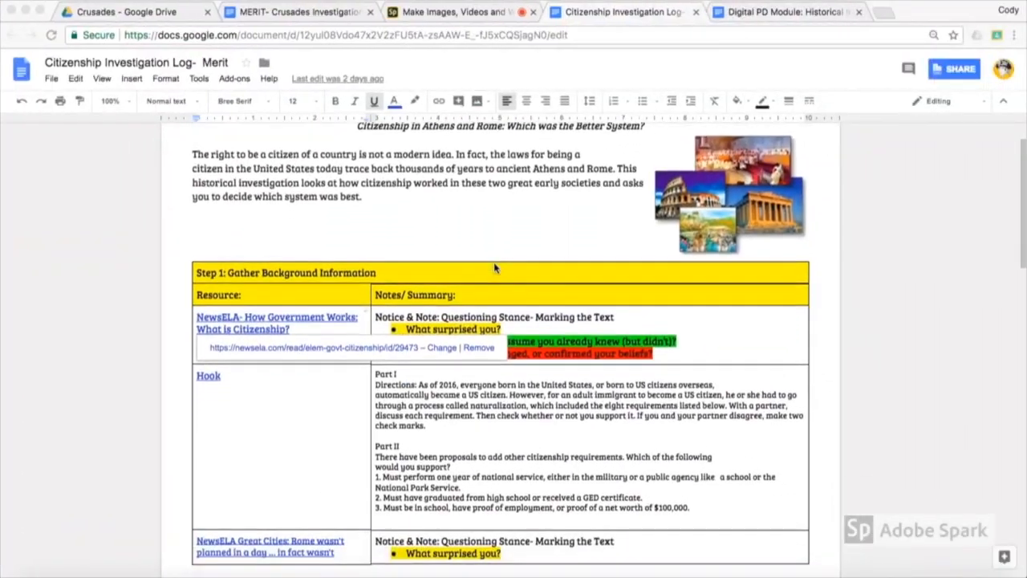
Step: Open the Newsela article "U.S. citizens' rights and responsibilities" from the citizenship log and skim it
scroll(down, 3)
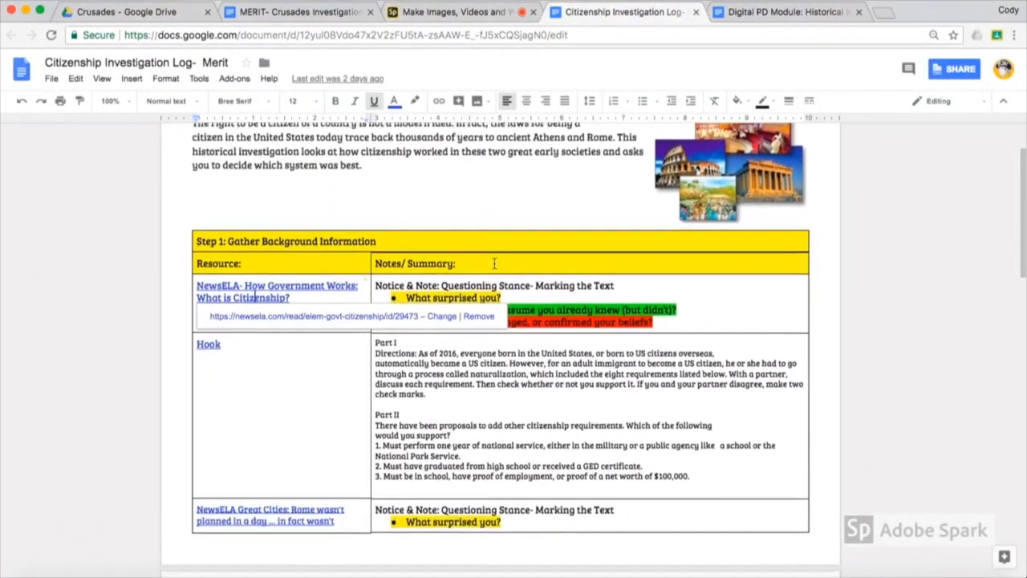
scroll(down, 3)
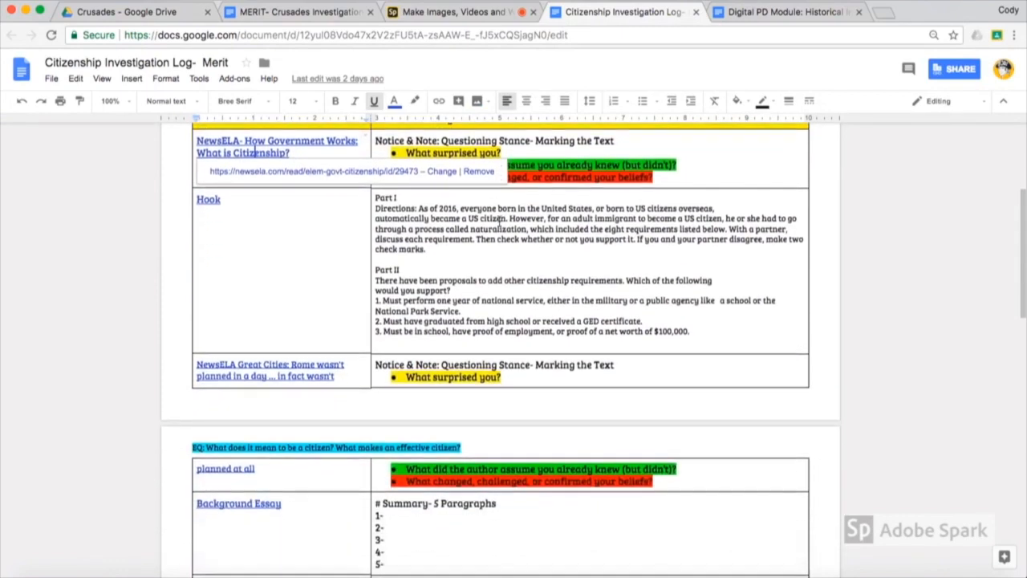
scroll(down, 3)
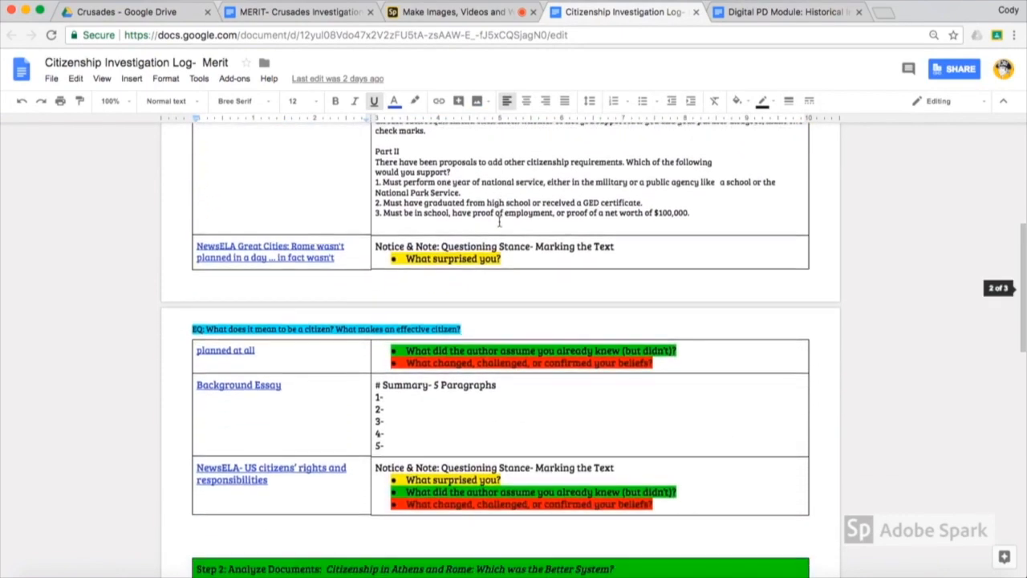
scroll(down, 3)
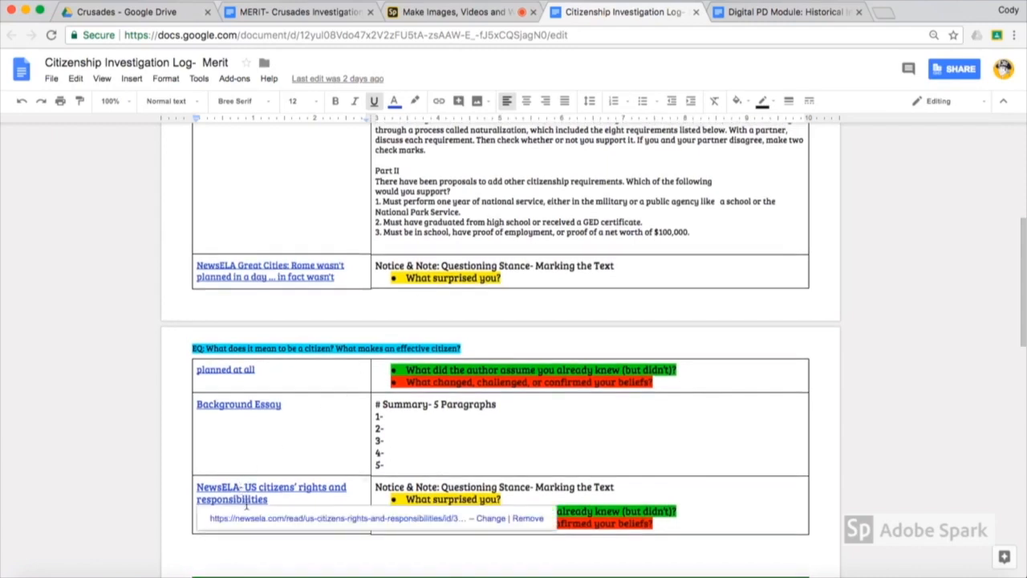
click(271, 493)
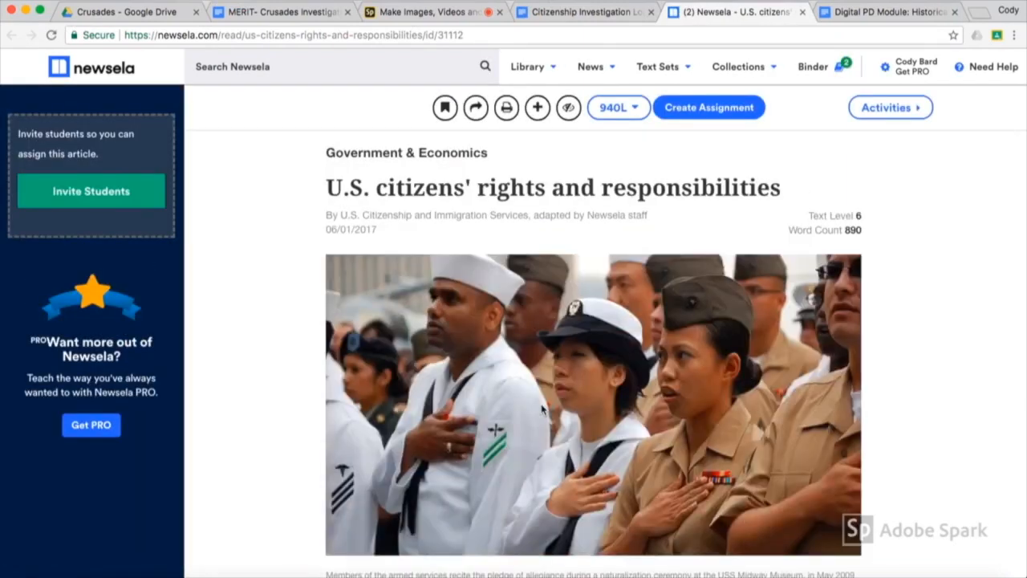
scroll(down, 3)
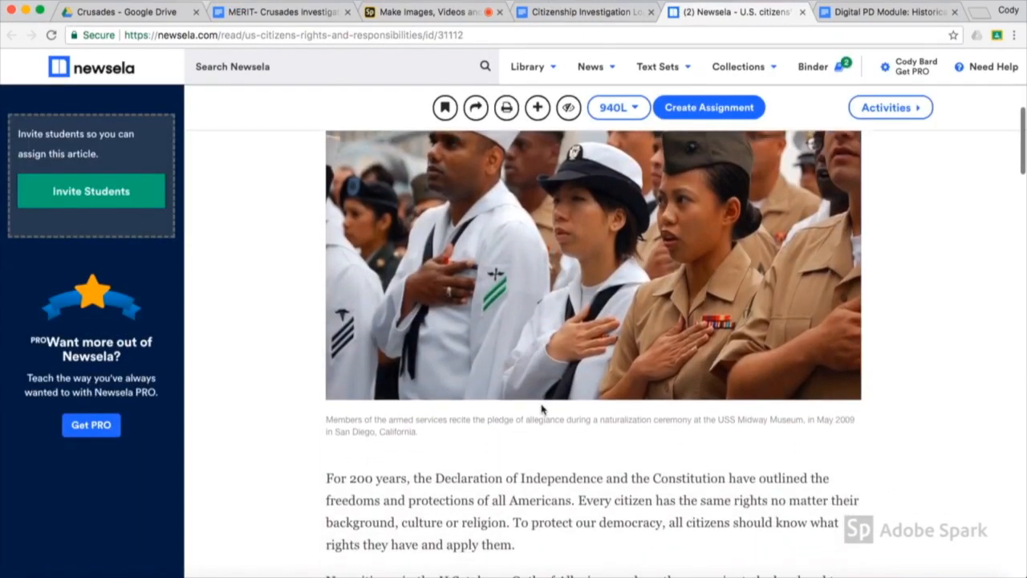
Step: Return to the Crusades Investigation document tab
click(302, 13)
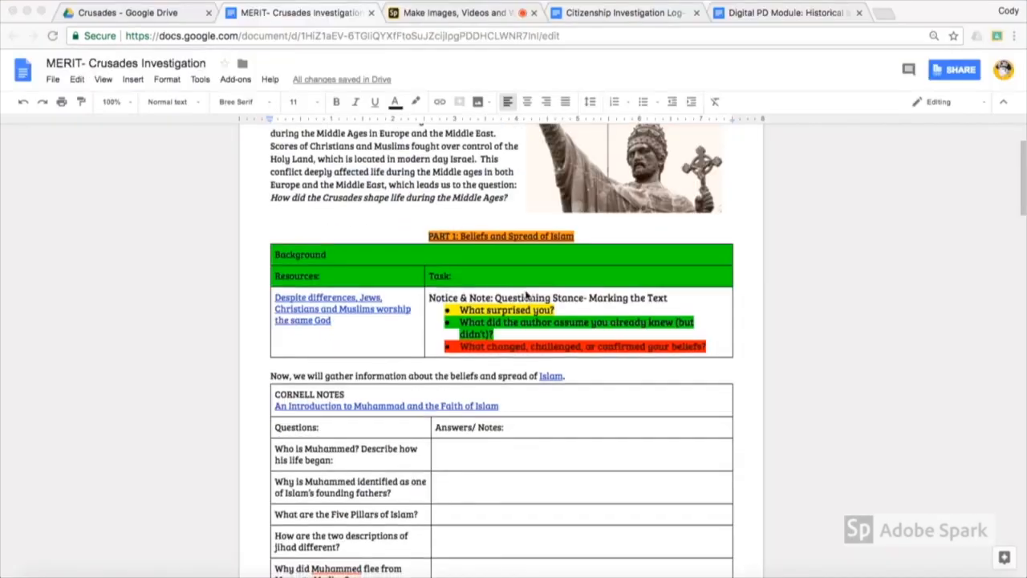
Step: Open the Newsela "Richard the Lionheart Massacres Prisoners During Crusades" source from Part 2 of the Crusades log
scroll(down, 3)
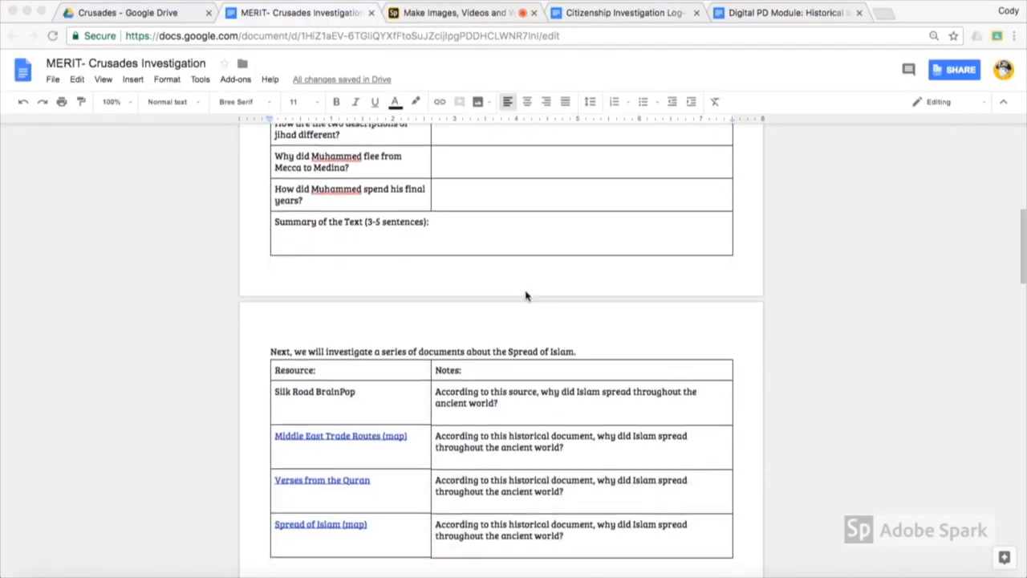
scroll(down, 3)
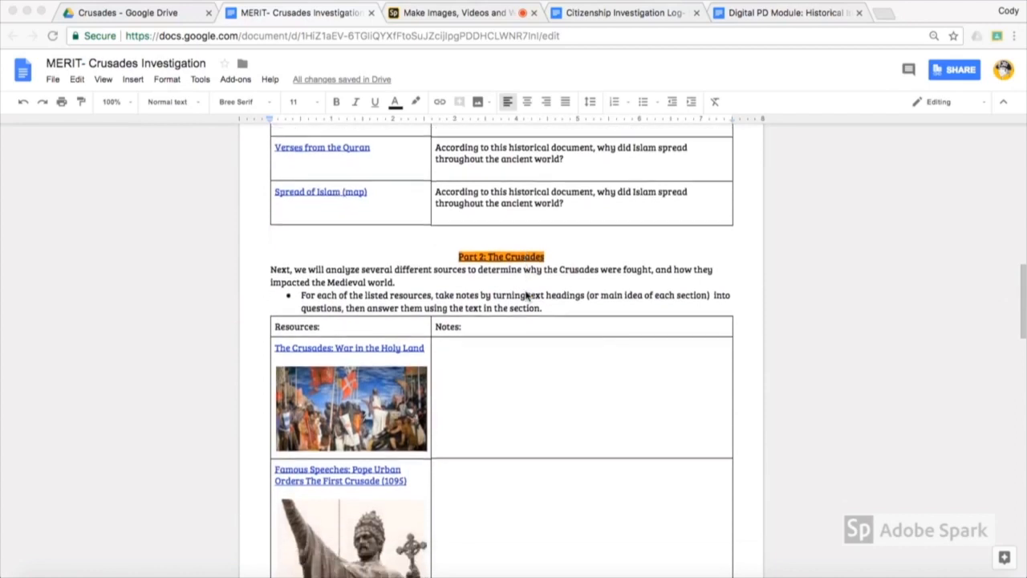
scroll(down, 3)
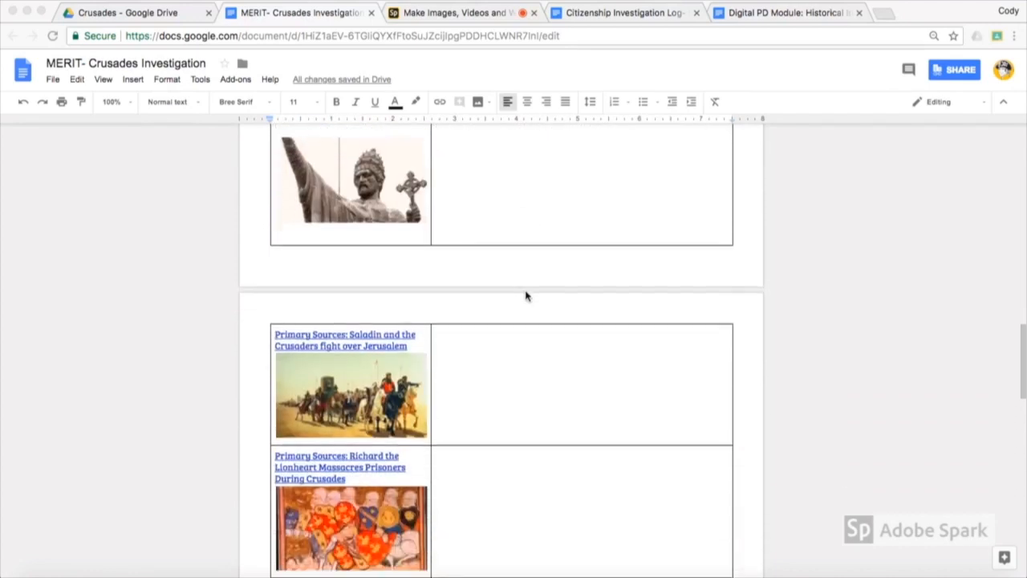
scroll(down, 3)
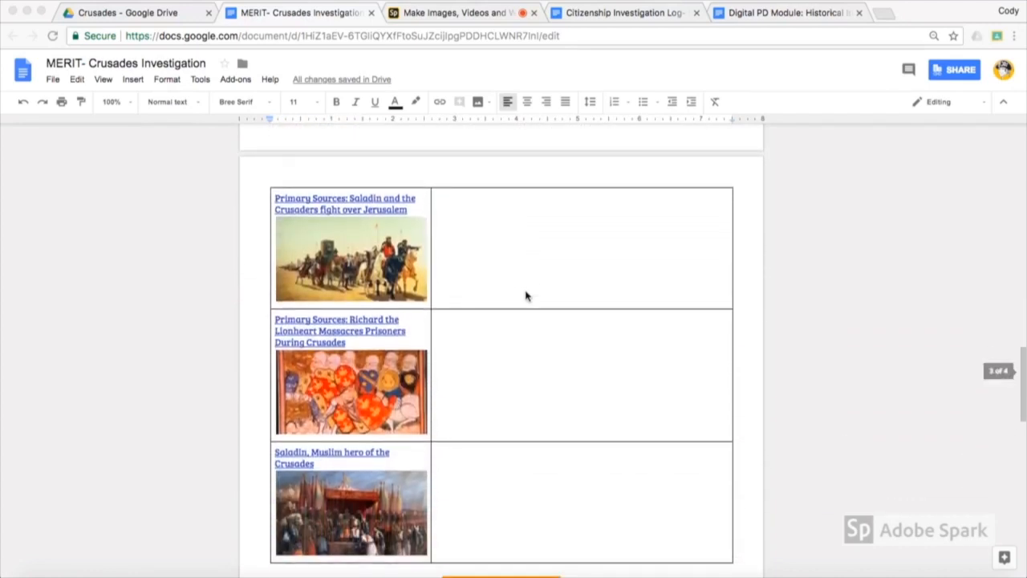
click(341, 330)
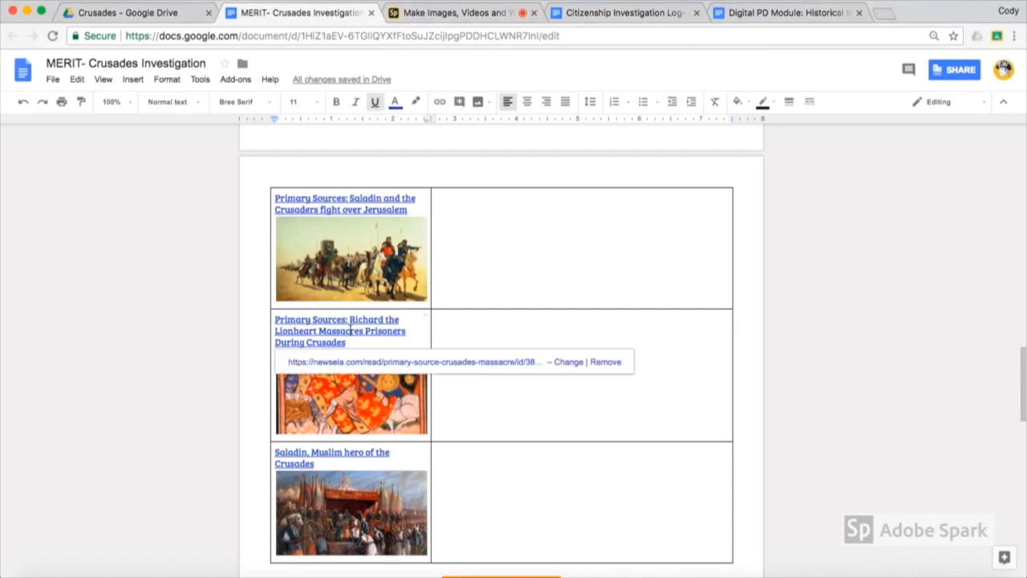
click(337, 330)
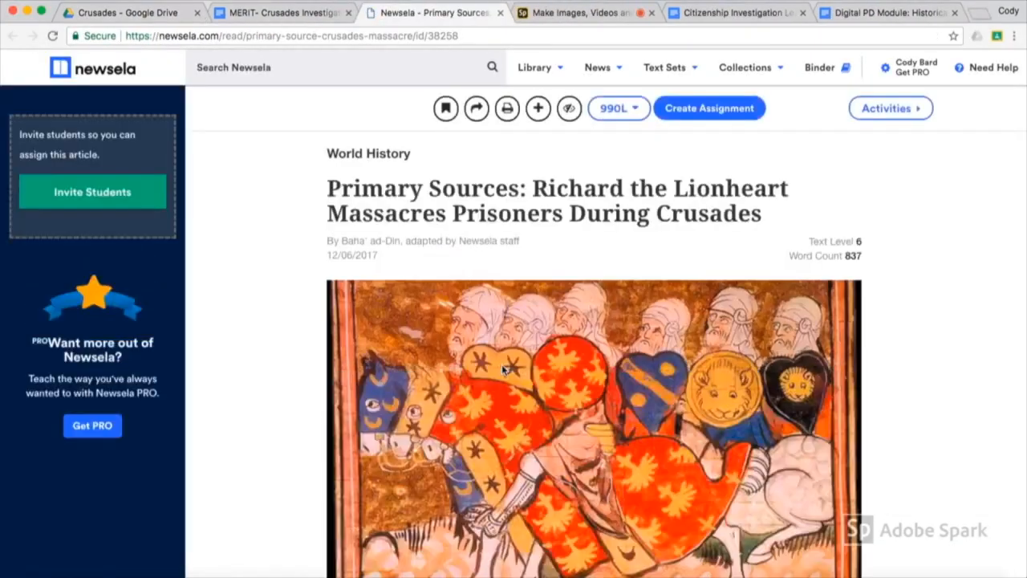
Step: Read the Lionheart article's editor's note and opening account, then return to the Citizenship Investigation Log
scroll(down, 3)
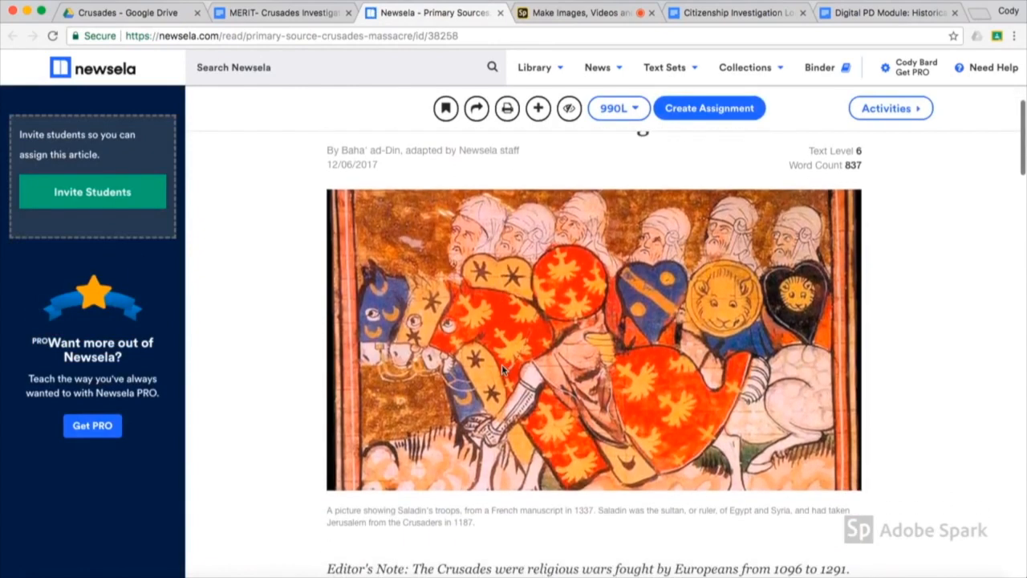
scroll(down, 3)
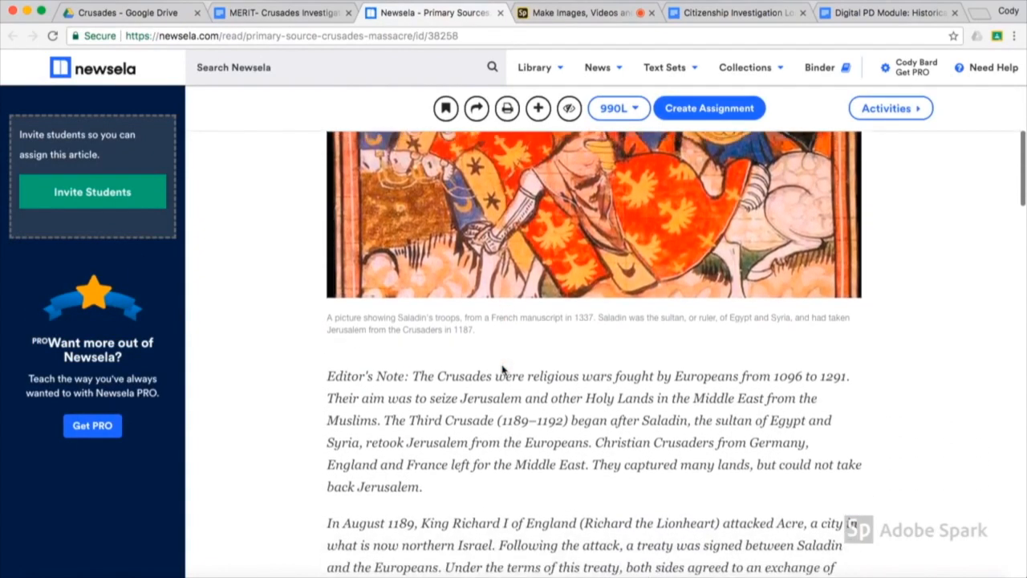
scroll(down, 3)
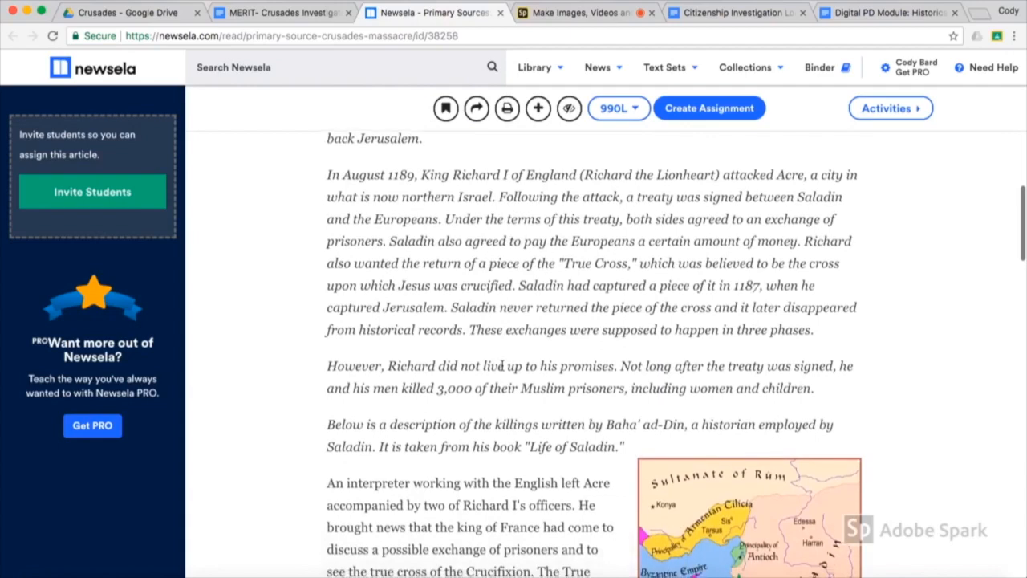
click(626, 13)
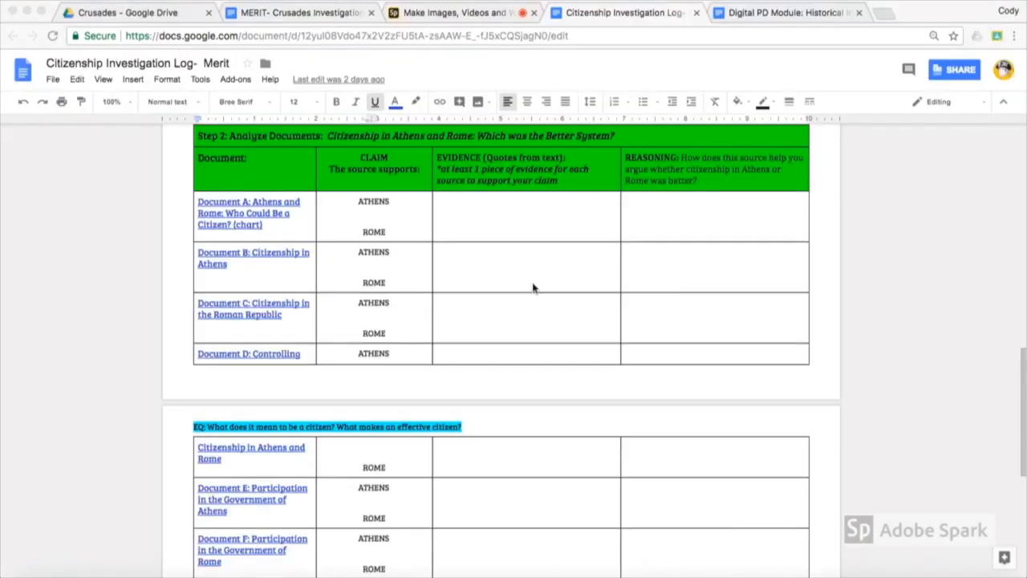
mouse_move(286, 308)
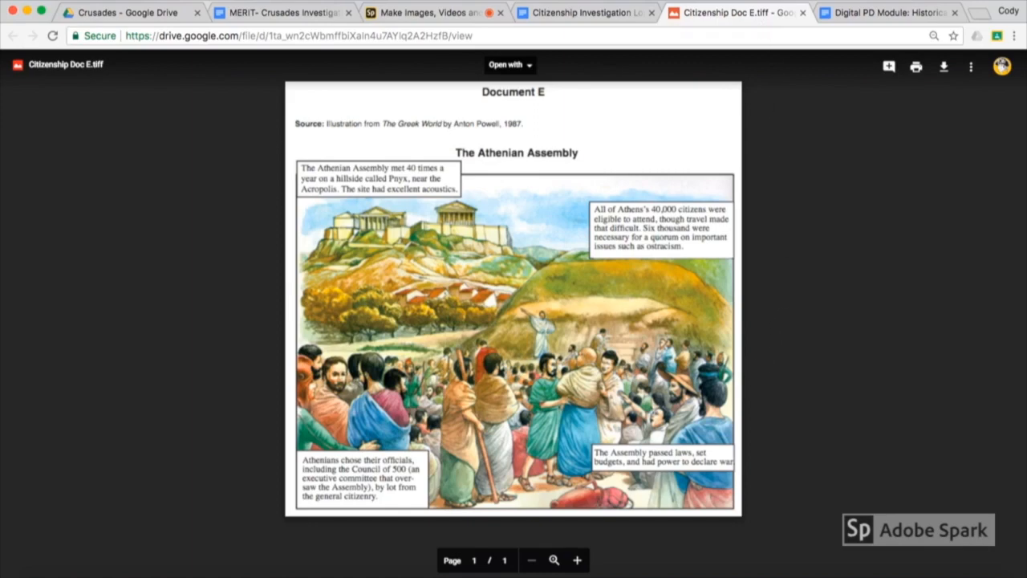
Step: Leave Document E's Athenian Assembly illustration and return to the Citizenship log's Step 3 task
click(626, 12)
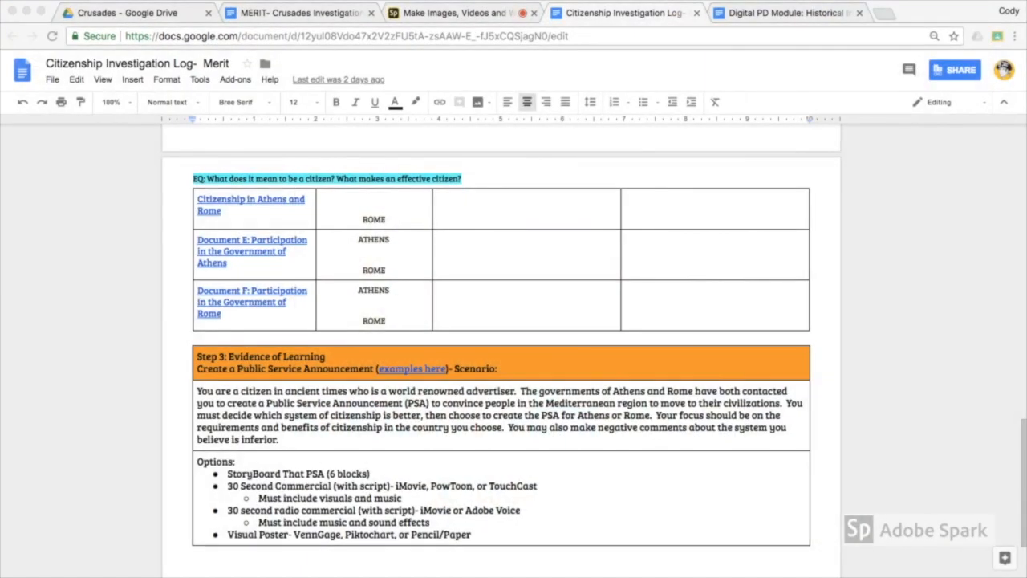